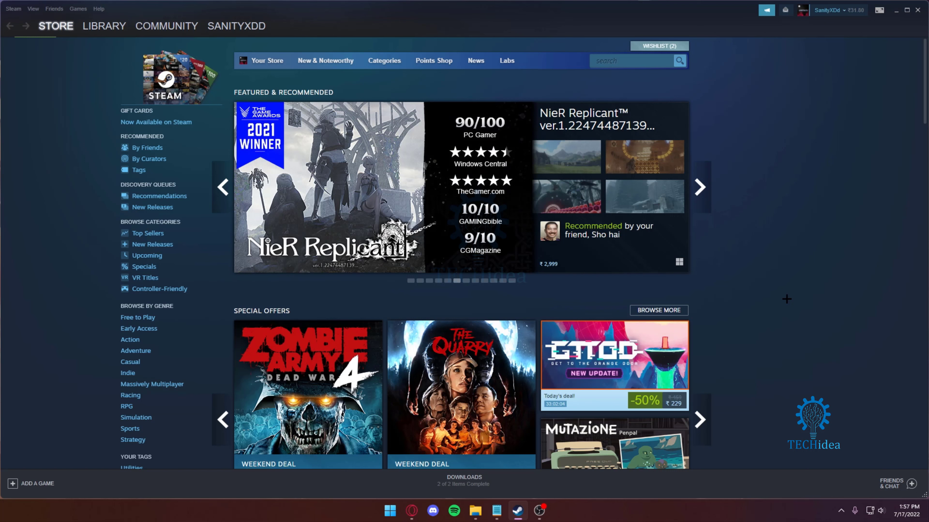
Step: Search the store for "people" and choose People Playground from the suggestions
left_click(631, 60)
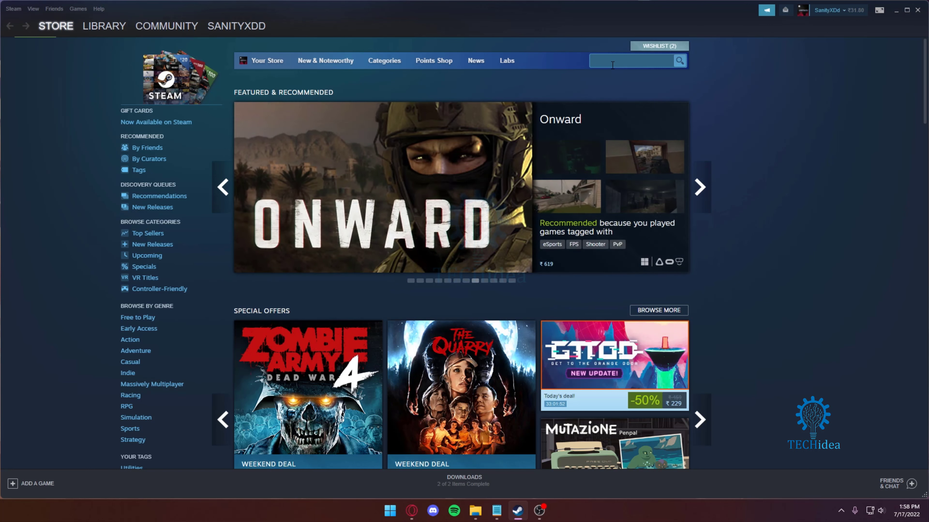
type("people")
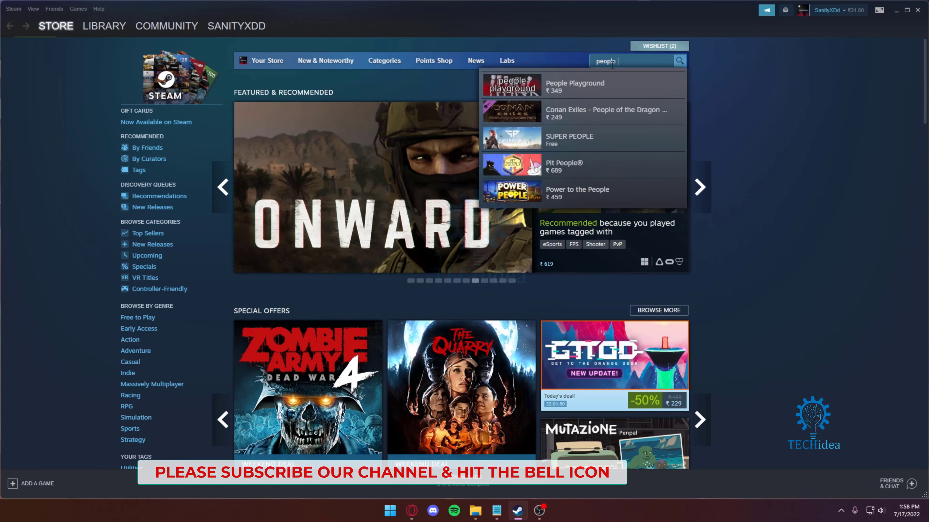
left_click(573, 85)
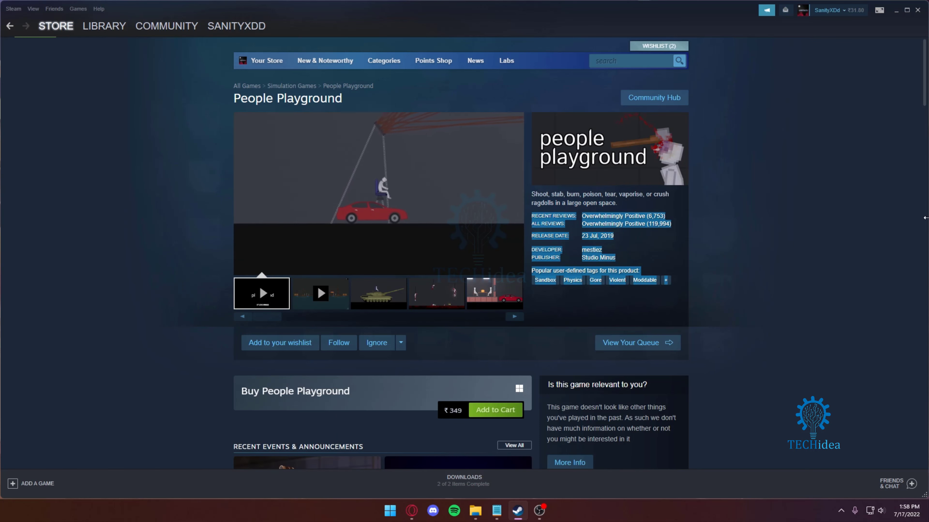
Step: Scroll the media gallery to display a later People Playground gameplay screenshot
scroll("down", 3)
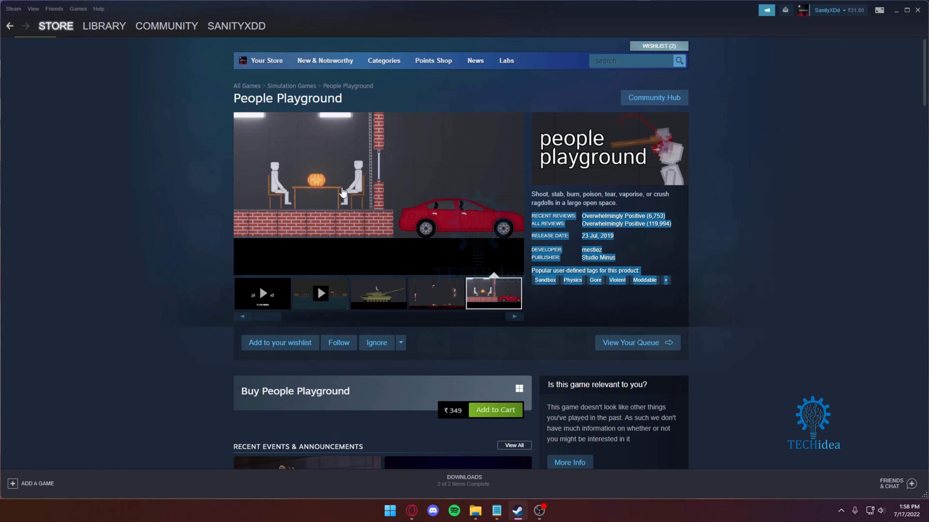
Step: Scroll past the description and mature content notice to the System Requirements section
scroll("down", 3)
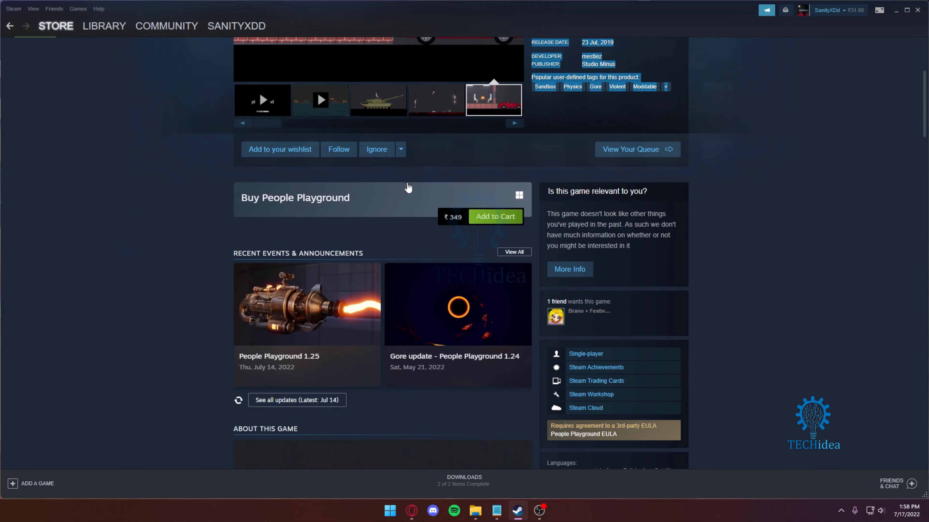
scroll("down", 3)
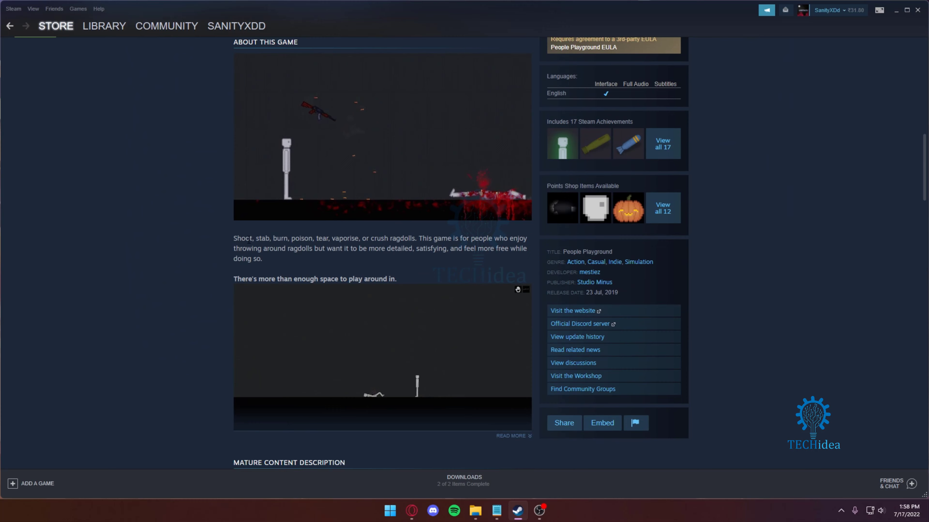
scroll("down", 3)
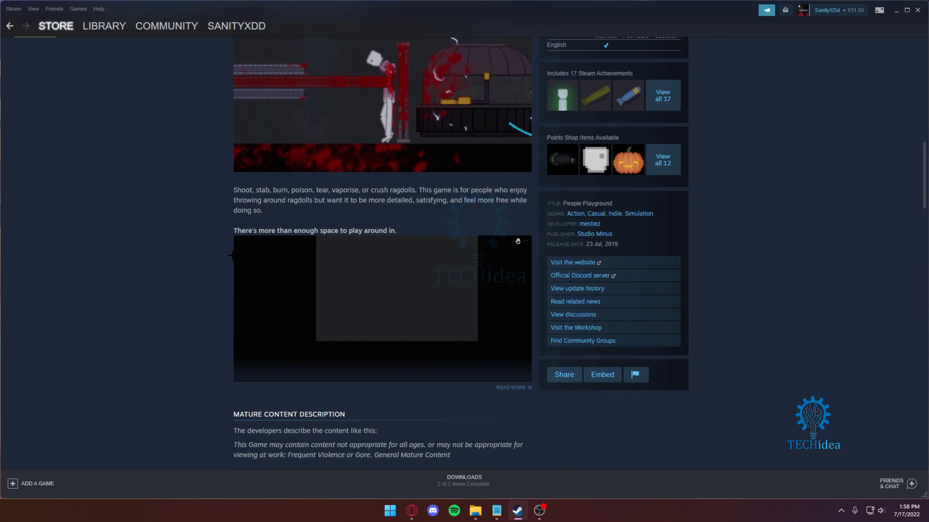
scroll("down", 3)
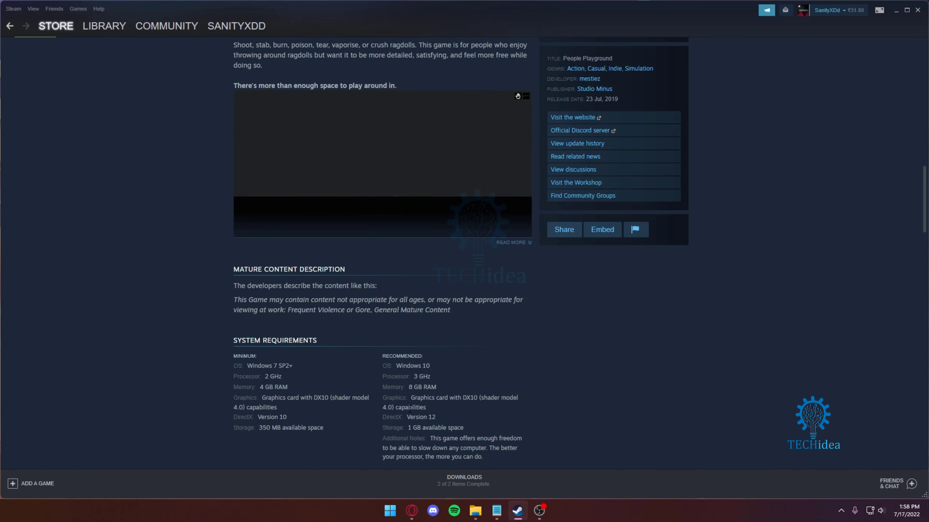
Step: Scroll to the Customer Reviews section rated Overwhelmingly Positive
scroll("down", 3)
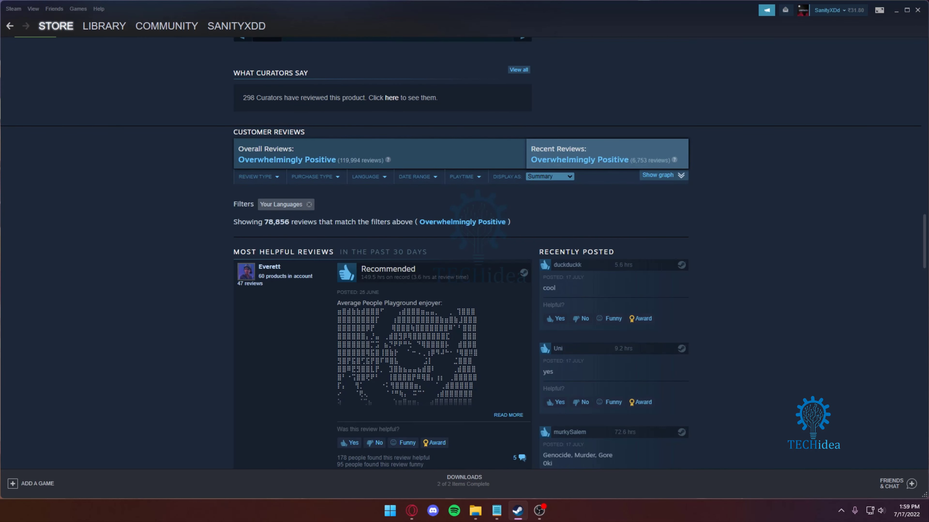
Step: Scroll back to the top and display the gallery's second screenshot
scroll("up", 3)
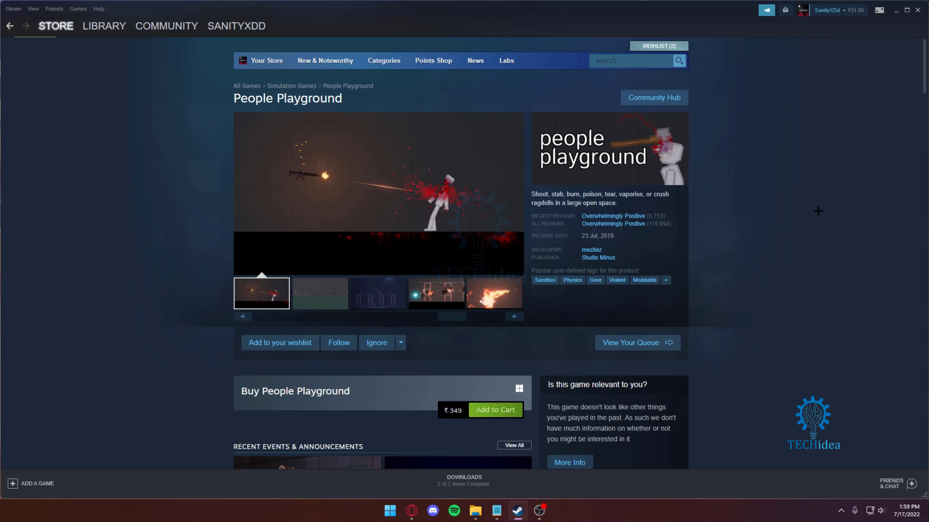
left_click(320, 293)
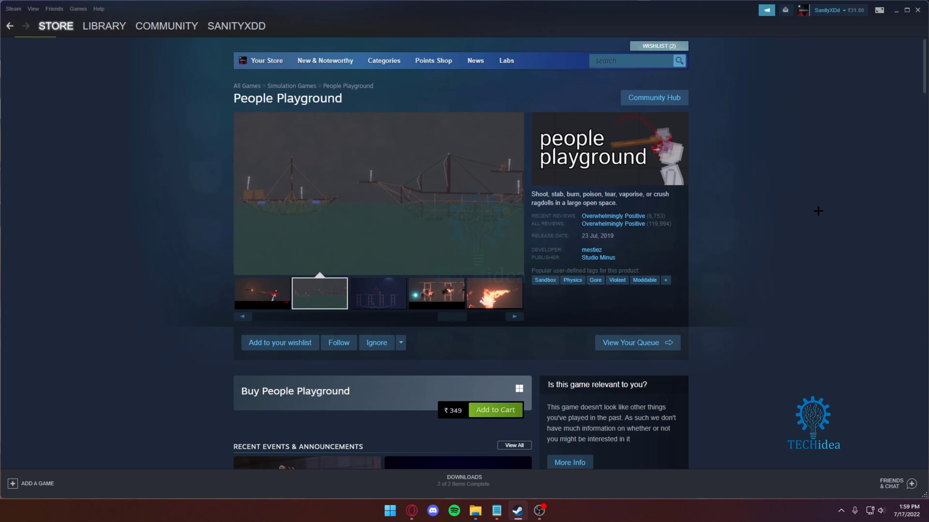